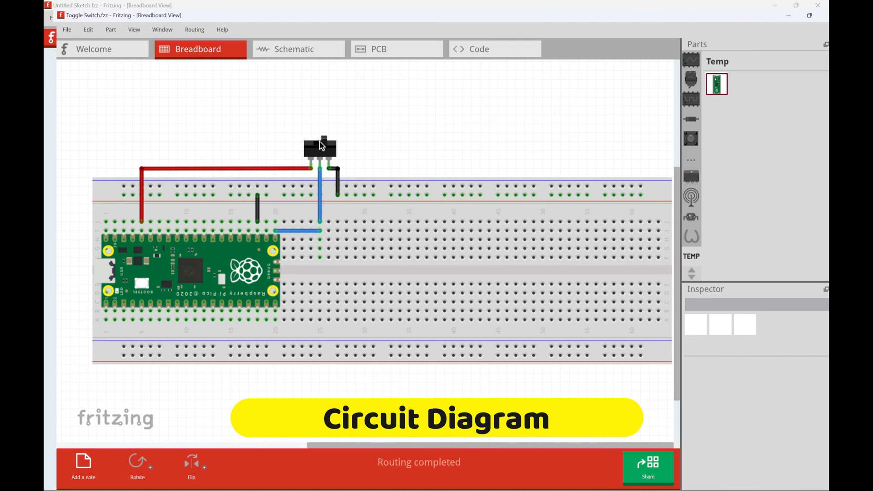
{"action": "mouse_move", "coordinate": [323, 121]}
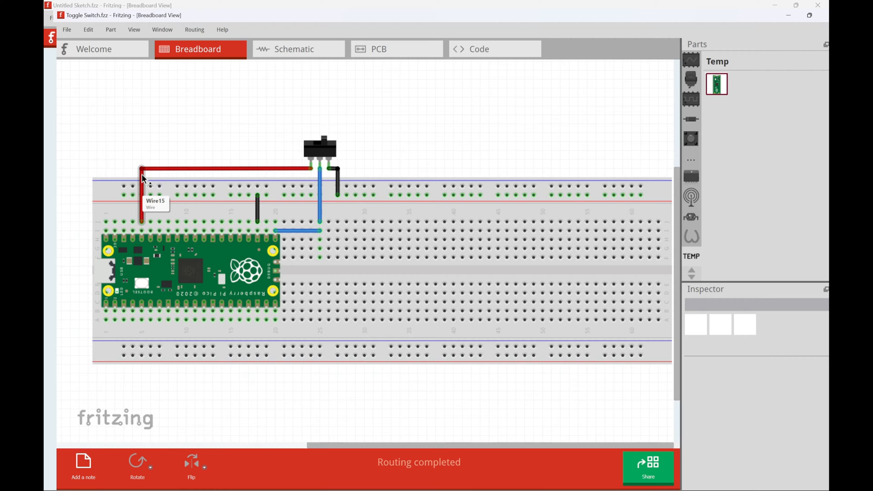
{"action": "mouse_move", "coordinate": [155, 170]}
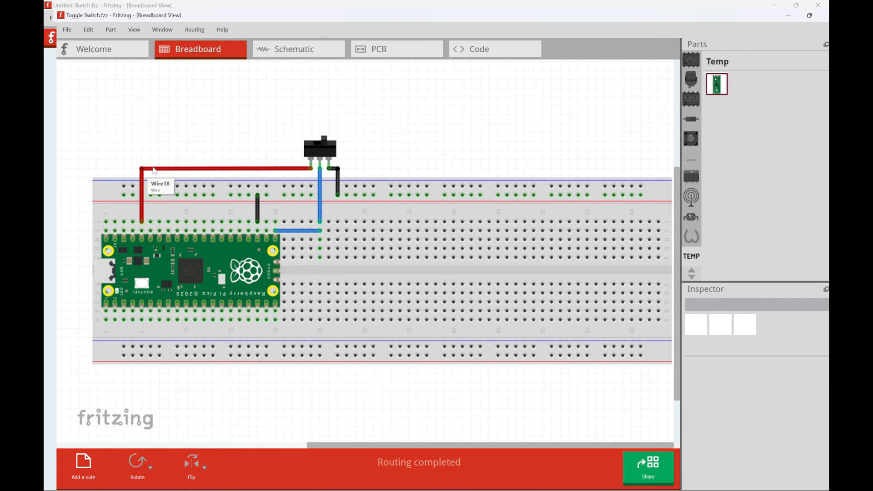
{"action": "mouse_move", "coordinate": [166, 175]}
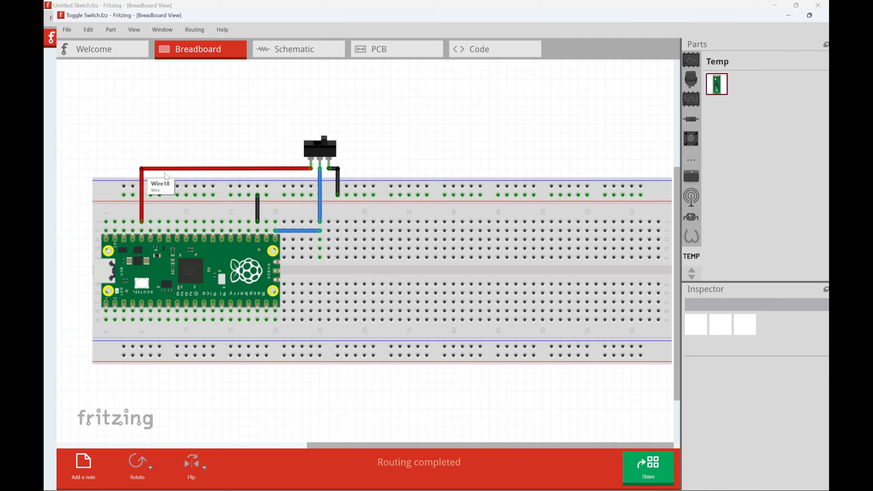
{"action": "mouse_move", "coordinate": [156, 186]}
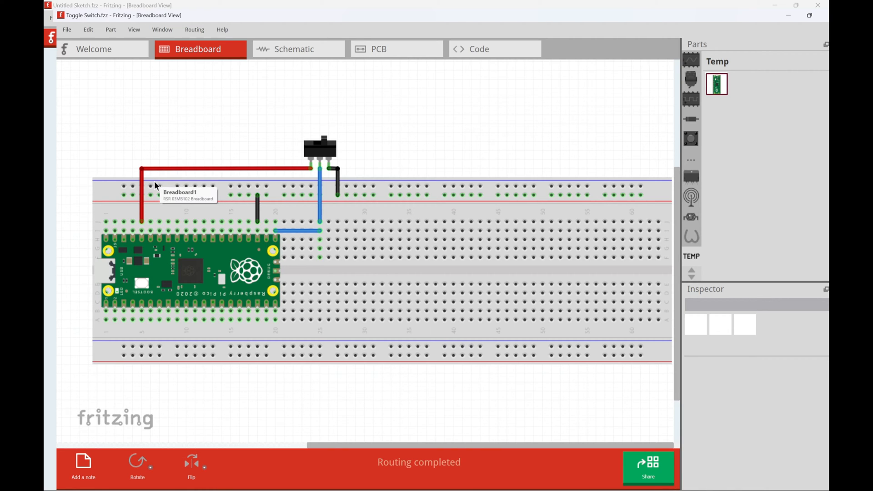
{"action": "mouse_move", "coordinate": [156, 184]}
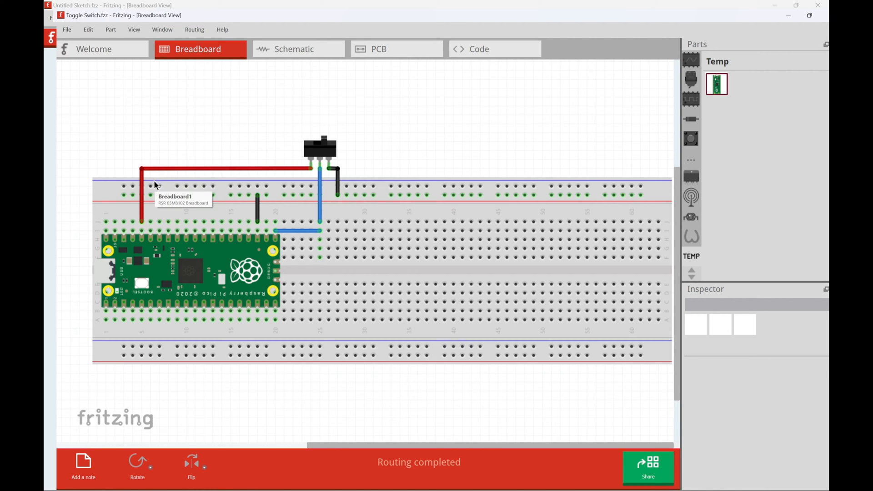
{"action": "mouse_move", "coordinate": [140, 226]}
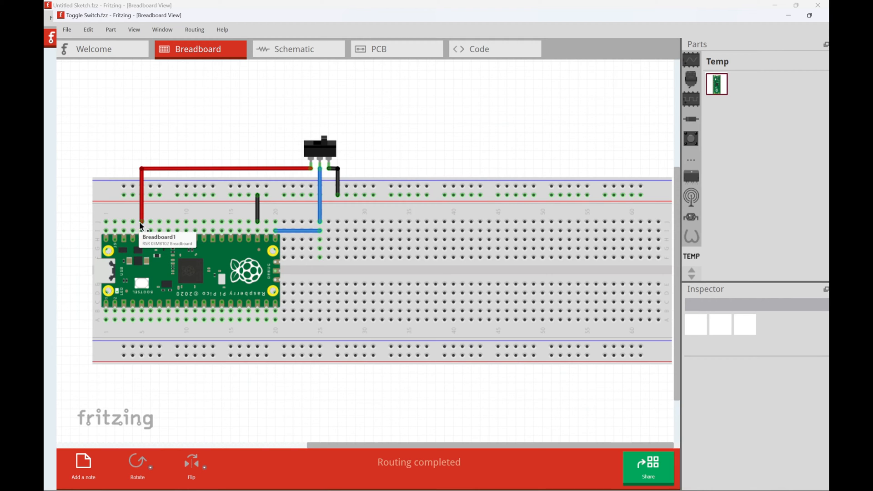
{"action": "mouse_move", "coordinate": [105, 223]}
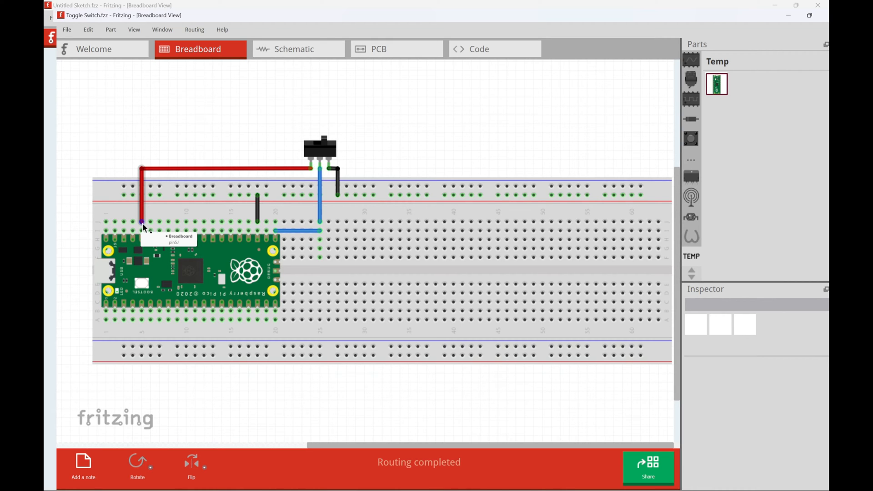
{"action": "mouse_move", "coordinate": [139, 223]}
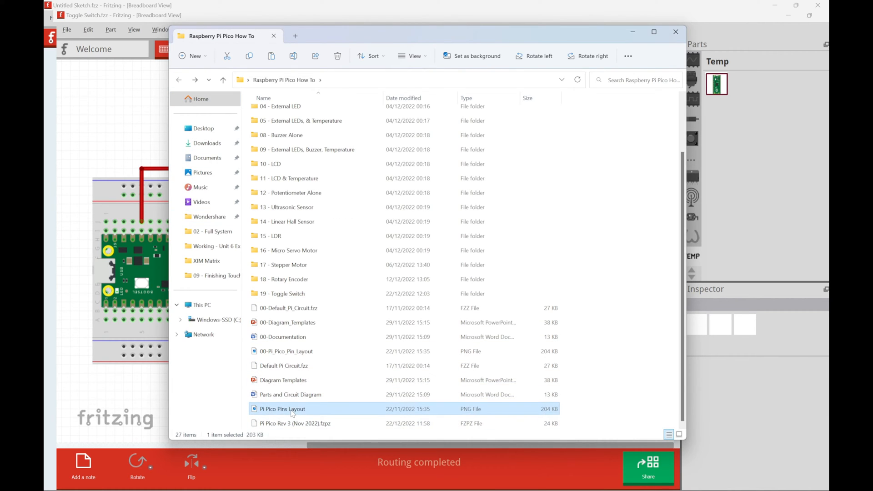
View the Pi Pico Pins Layout image in Photos from File Explorer.
{"action": "double_click", "coordinate": [281, 408]}
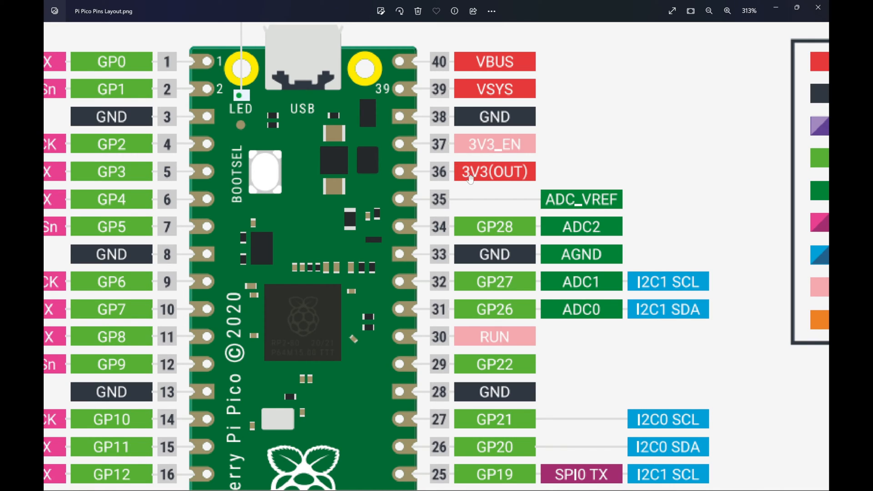
{"action": "mouse_move", "coordinate": [434, 104]}
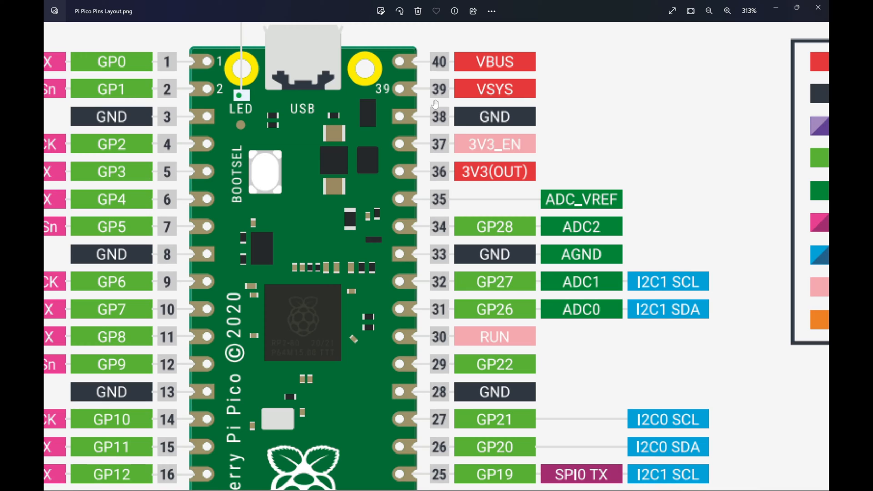
{"action": "mouse_move", "coordinate": [444, 71]}
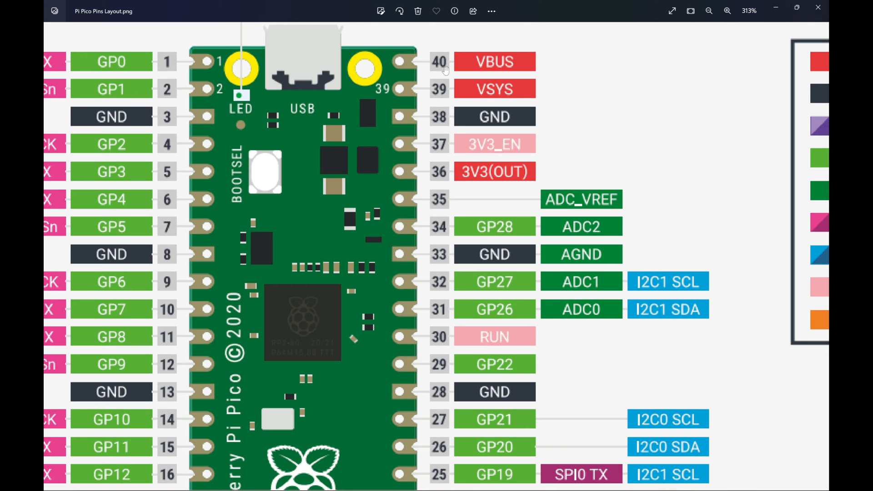
{"action": "mouse_move", "coordinate": [440, 176]}
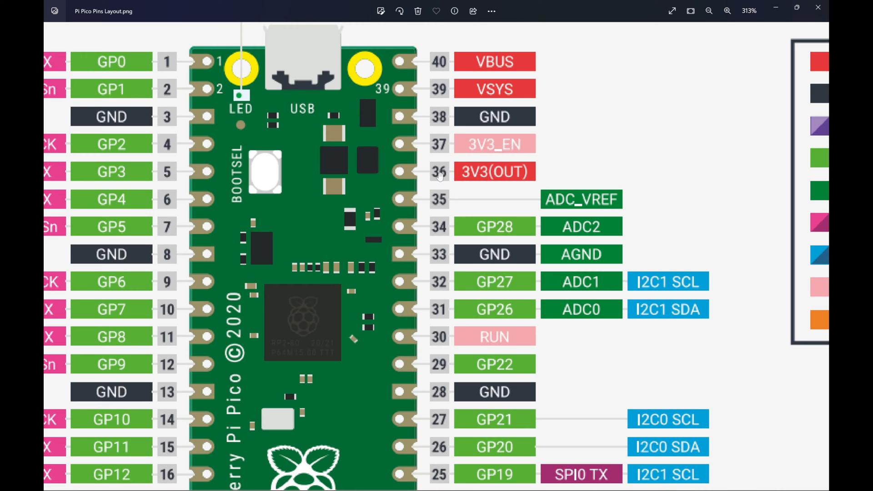
{"action": "mouse_move", "coordinate": [423, 170]}
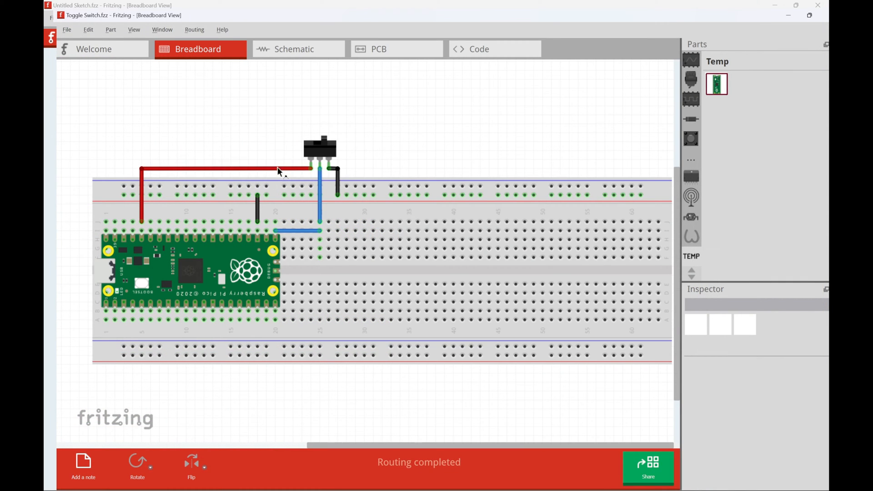
{"action": "mouse_move", "coordinate": [316, 165]}
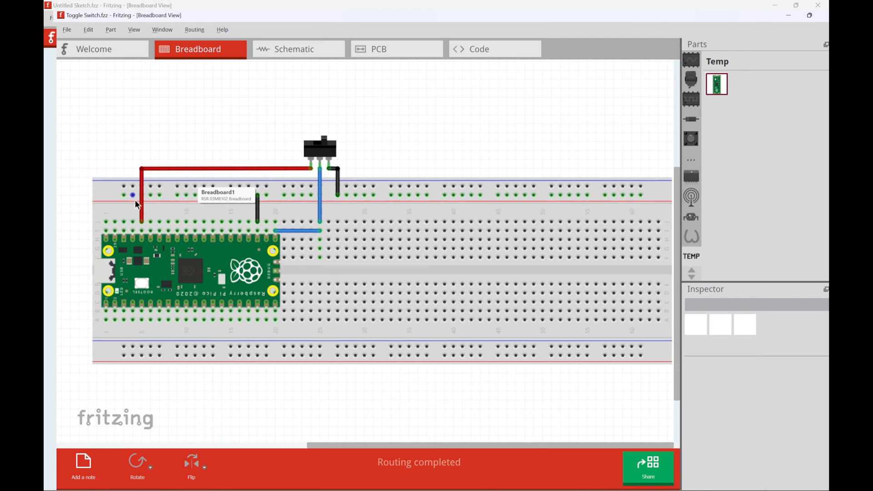
{"action": "mouse_move", "coordinate": [322, 168]}
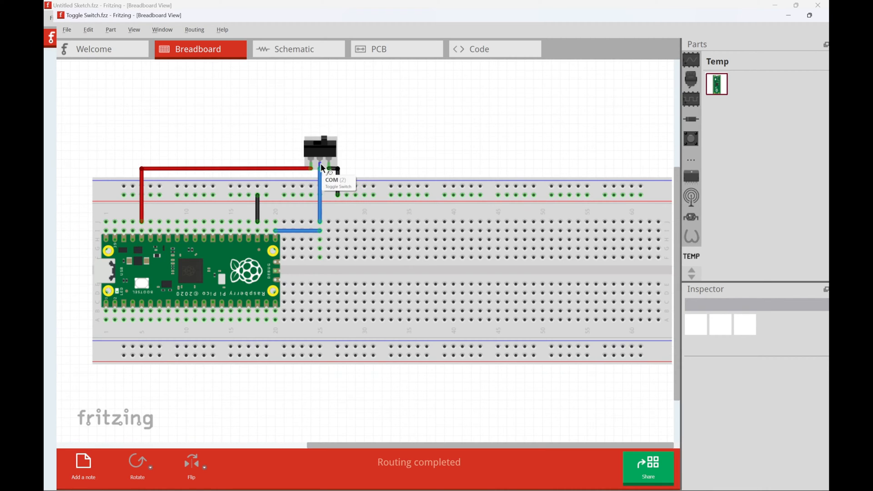
{"action": "mouse_move", "coordinate": [297, 230]}
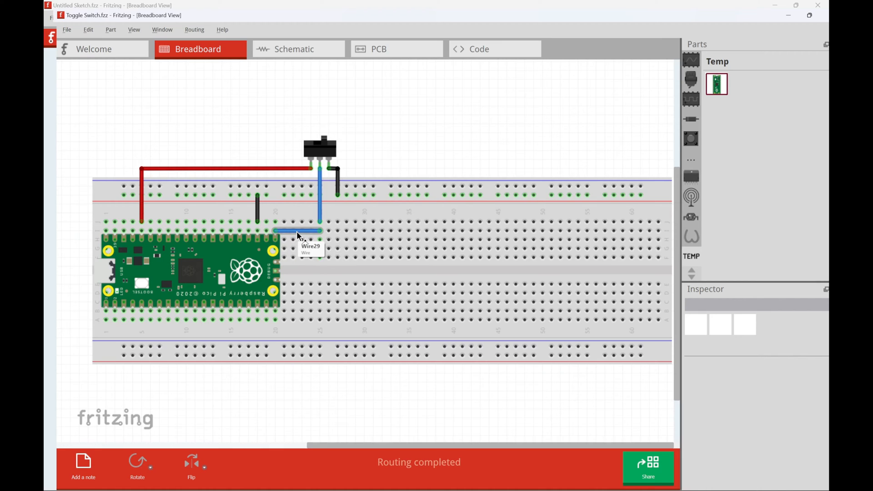
{"action": "mouse_move", "coordinate": [276, 233]}
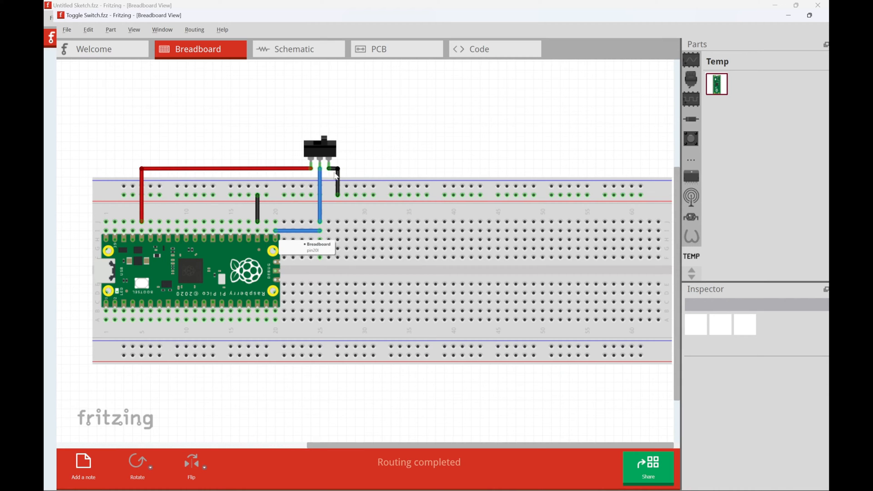
{"action": "mouse_move", "coordinate": [244, 170]}
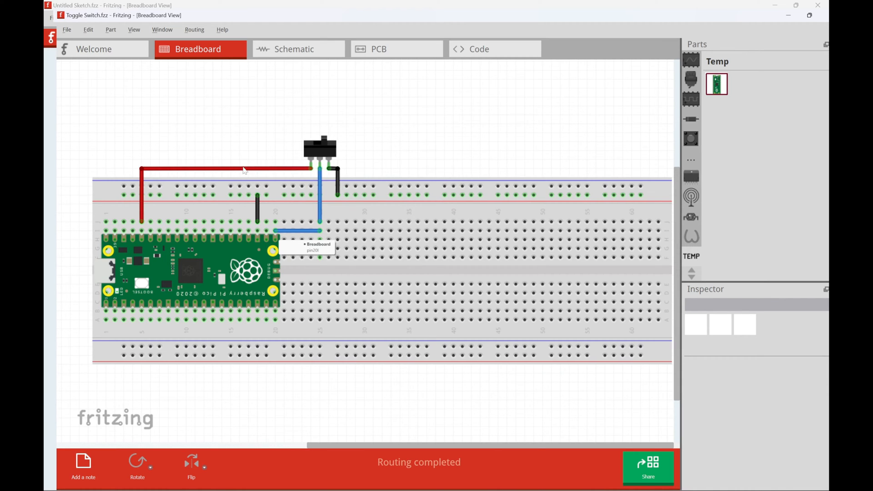
Inspect the switch's red power, black ground and signal wires to the Pico.
{"action": "left_click", "coordinate": [242, 170]}
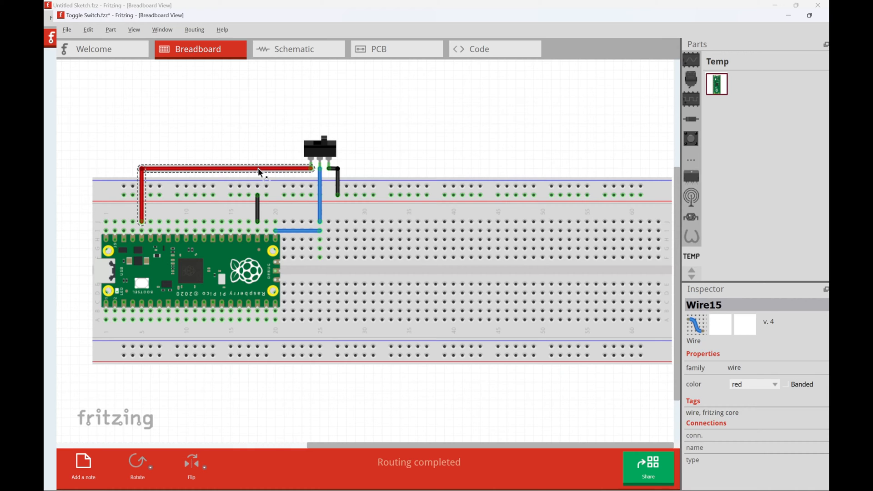
{"action": "left_click", "coordinate": [334, 181]}
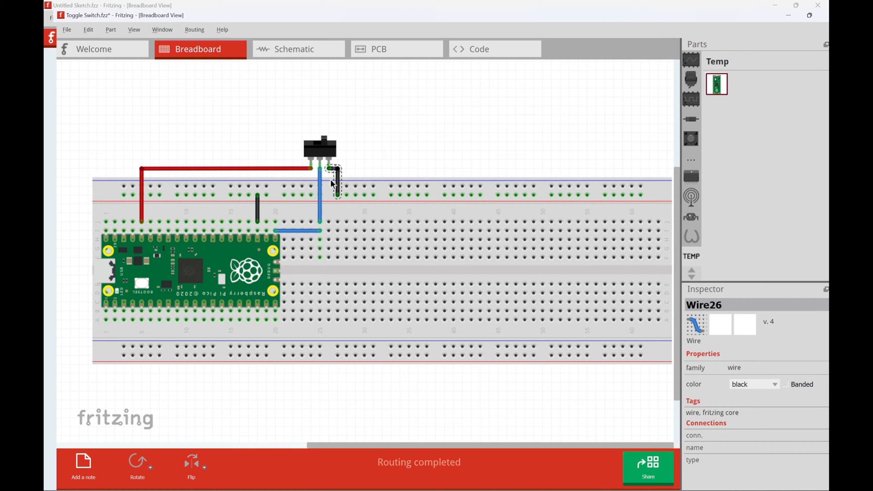
{"action": "mouse_move", "coordinate": [295, 172]}
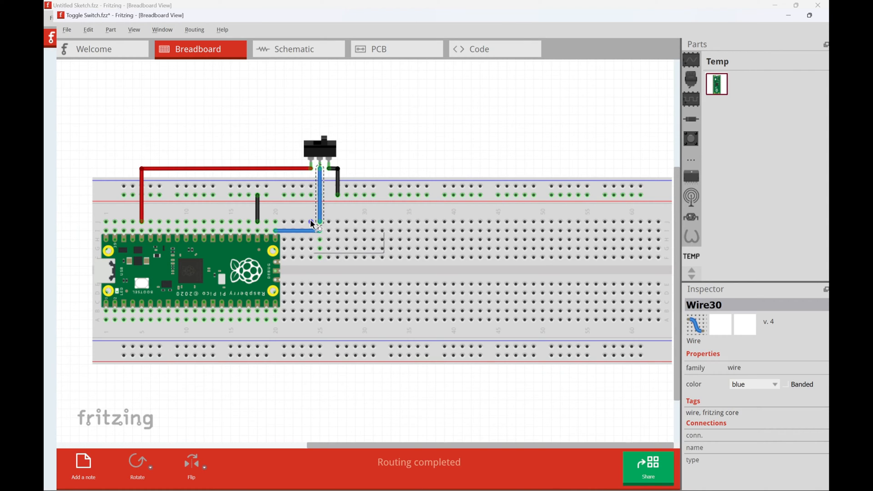
{"action": "mouse_move", "coordinate": [270, 172]}
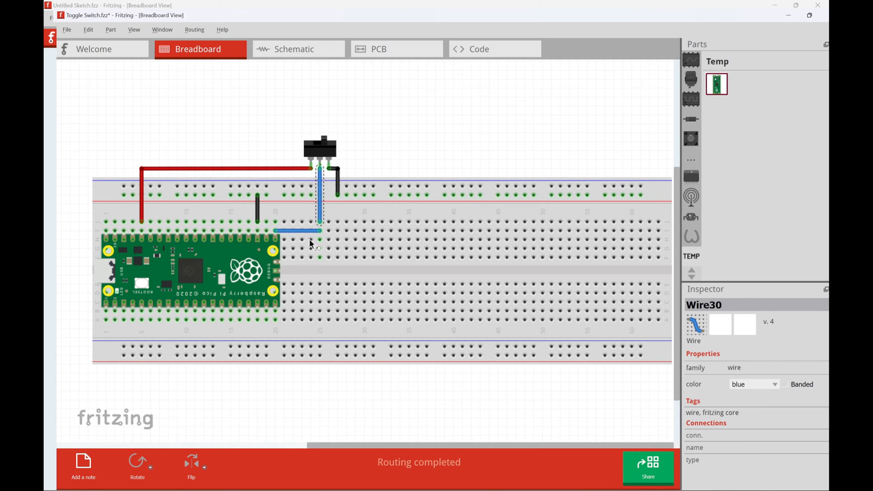
{"action": "left_click", "coordinate": [357, 118]}
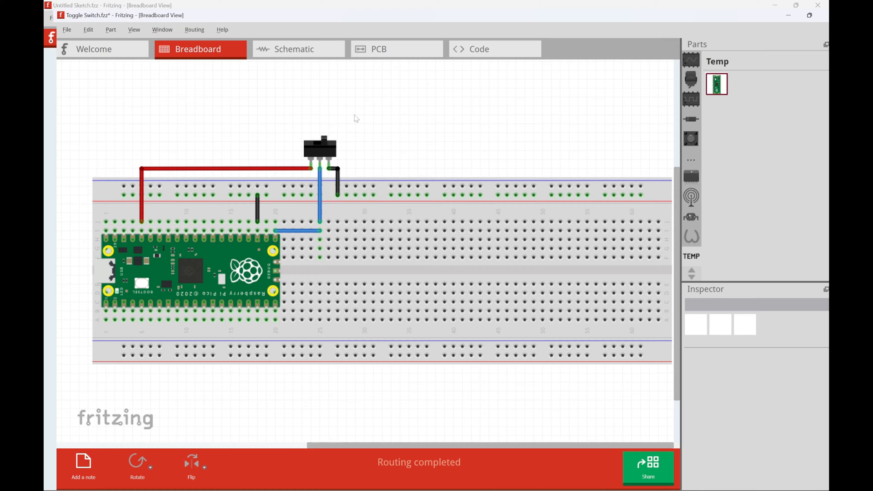
{"action": "mouse_move", "coordinate": [387, 174]}
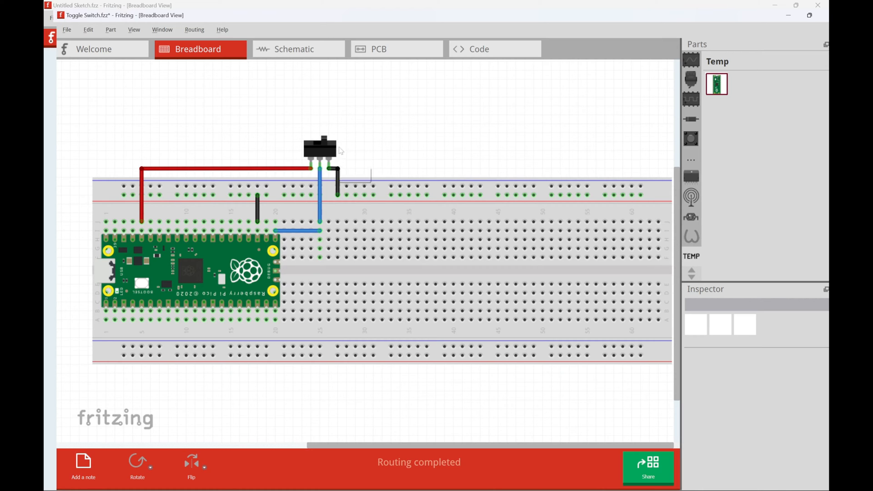
{"action": "mouse_move", "coordinate": [238, 198]}
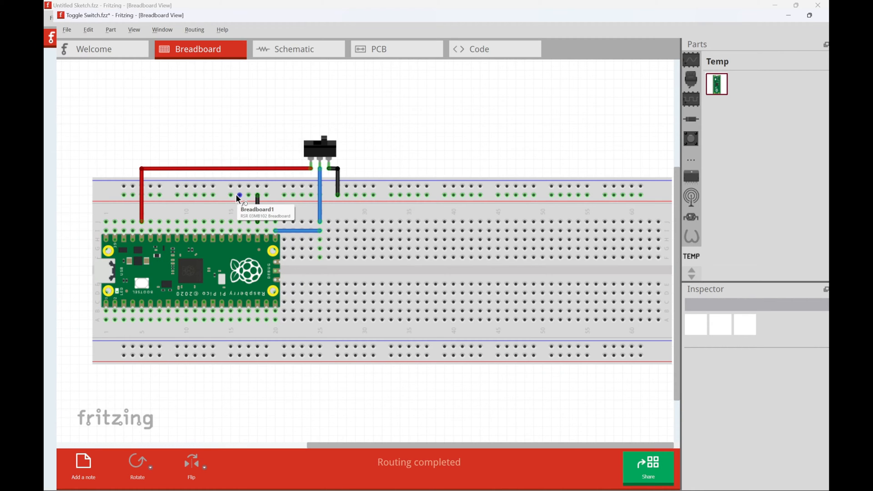
In the MicroPython script, try "LED" for the LED pin, then restore it to 25.
{"action": "key", "text": "alt+tab"}
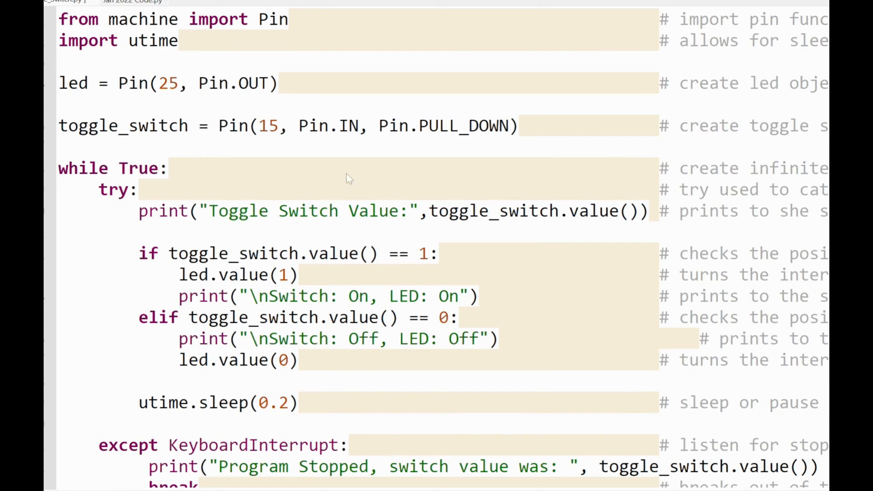
{"action": "mouse_move", "coordinate": [84, 95]}
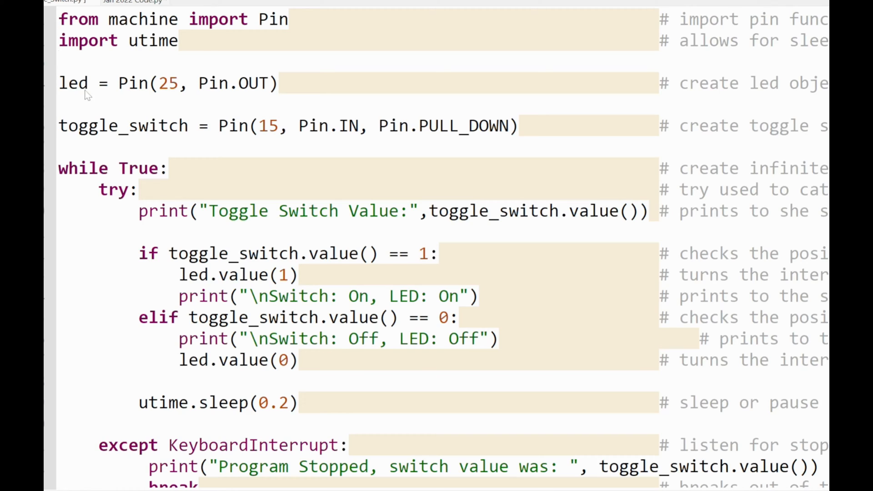
{"action": "double_click", "coordinate": [170, 83]}
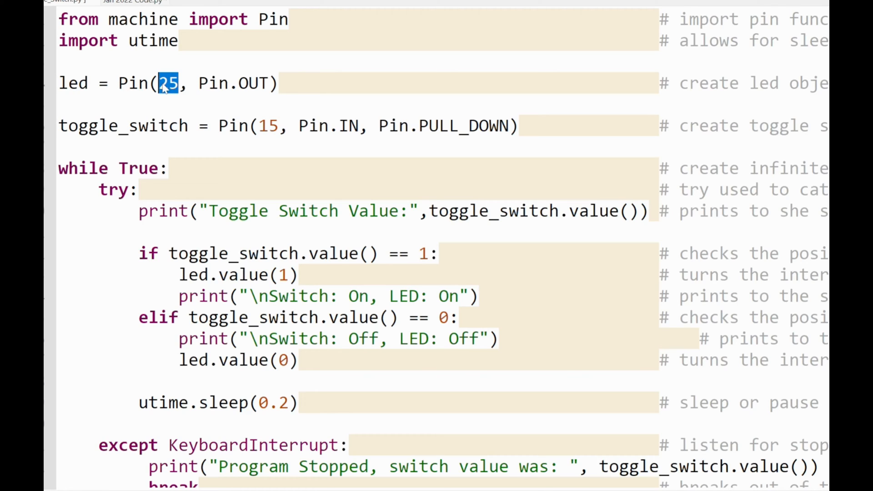
{"action": "mouse_move", "coordinate": [217, 70]}
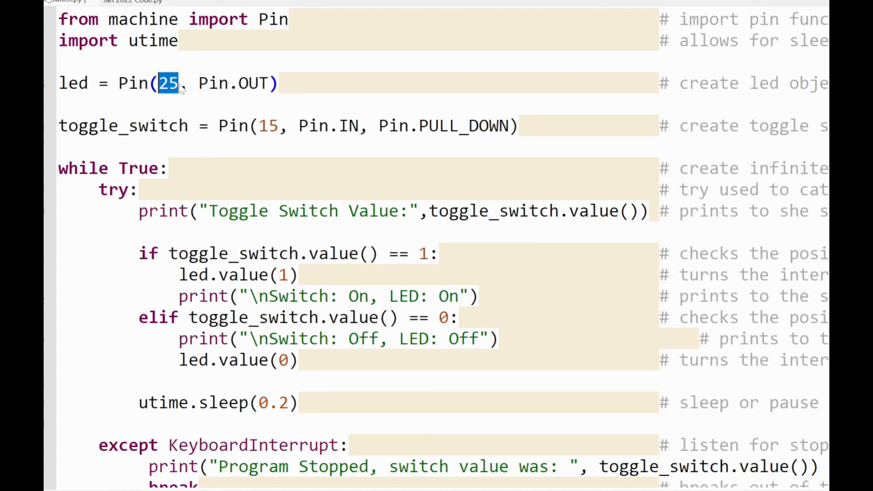
{"action": "left_click", "coordinate": [178, 83]}
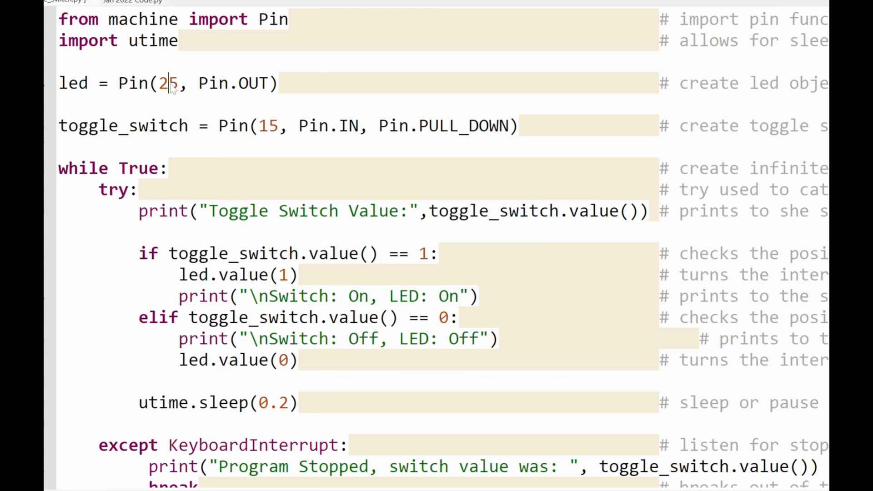
{"action": "type", "text": "\"\""}
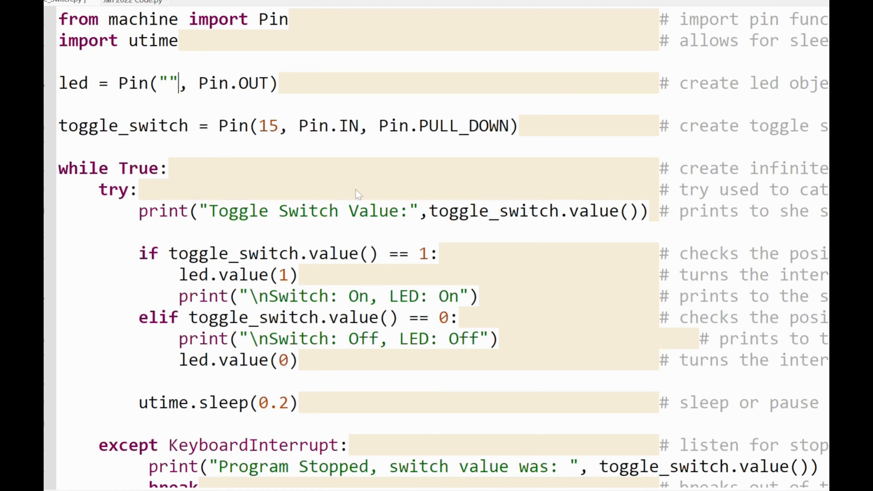
{"action": "type", "text": "LED"}
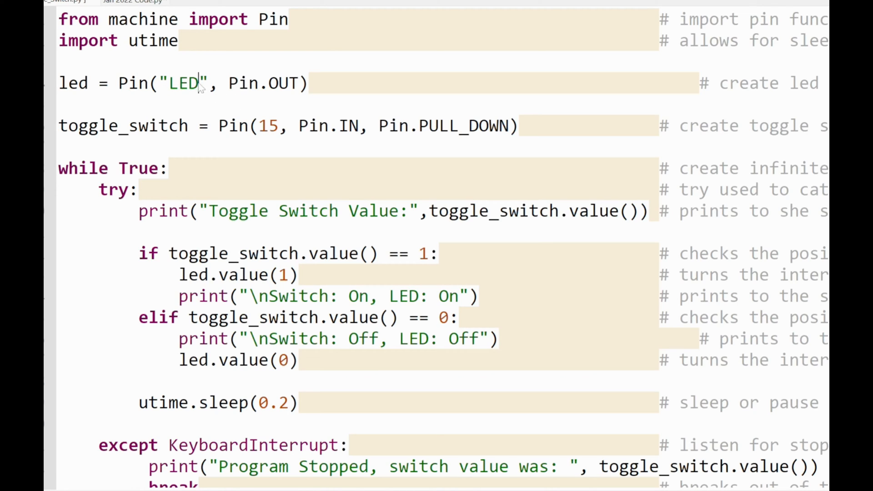
{"action": "type", "text": "25"}
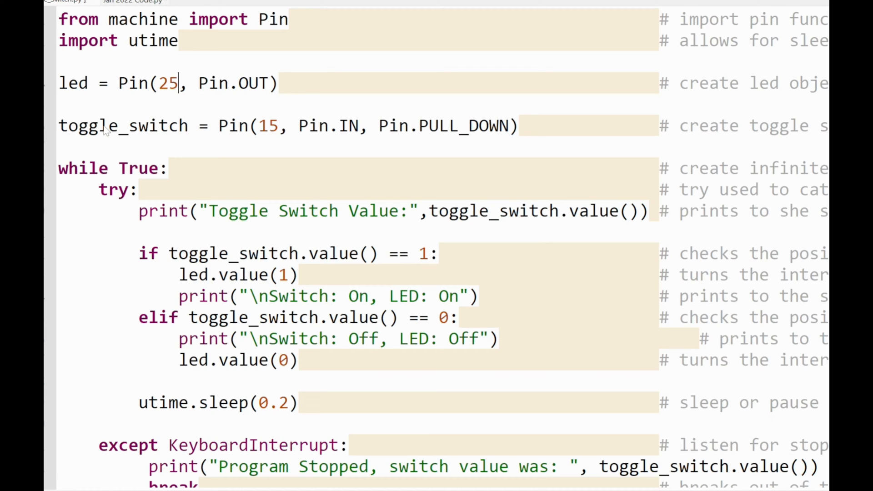
Change the toggle_switch Pin from 15 to 16, reviewing its PULL_DOWN setting and while True loop.
{"action": "double_click", "coordinate": [122, 125]}
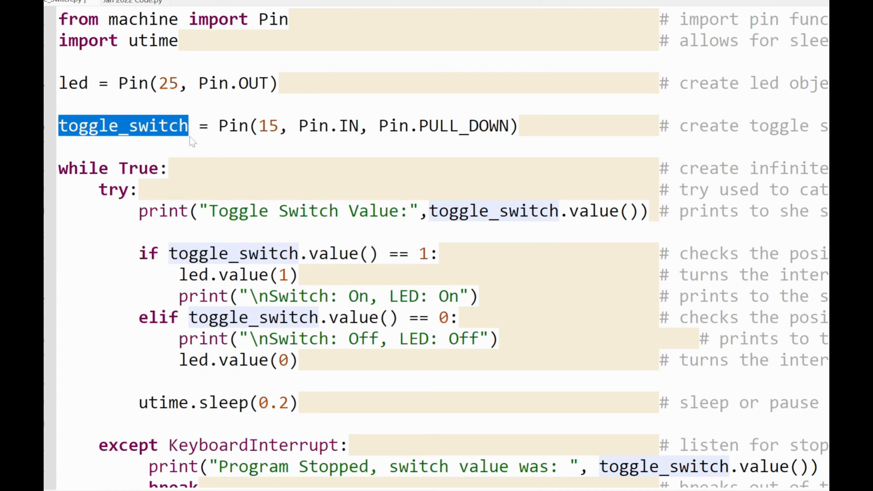
{"action": "double_click", "coordinate": [234, 126]}
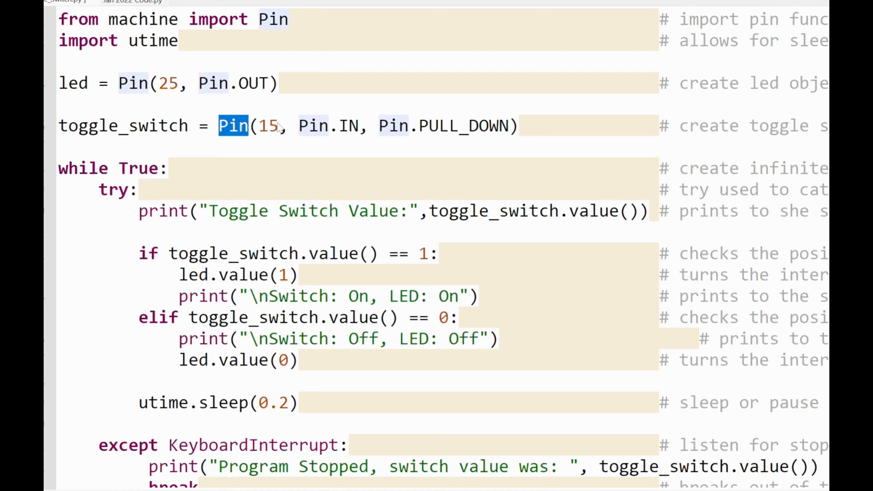
{"action": "type", "text": "6"}
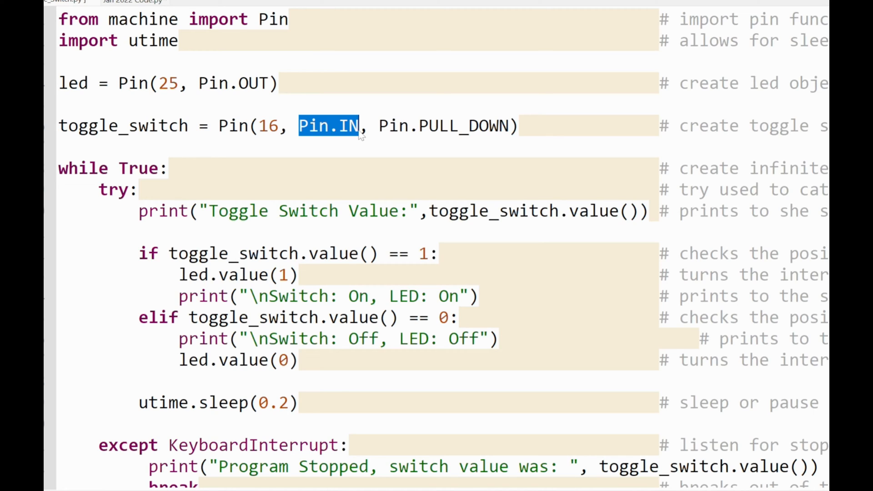
{"action": "double_click", "coordinate": [438, 125]}
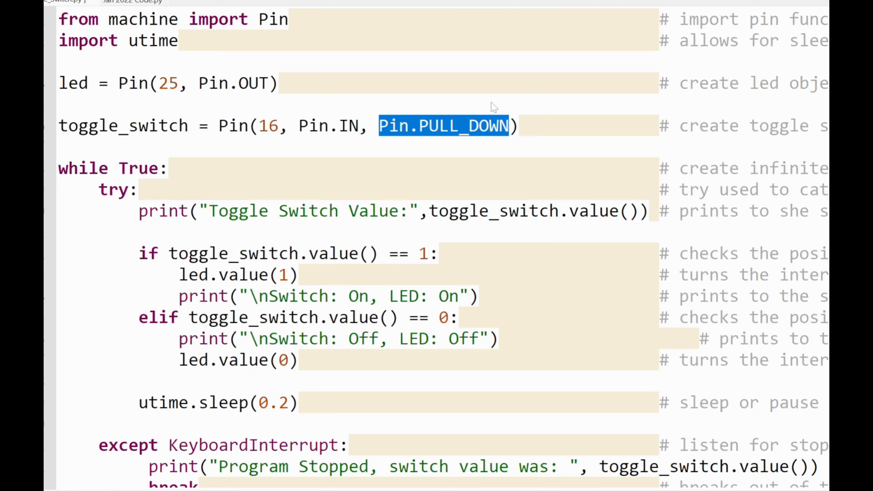
{"action": "mouse_move", "coordinate": [482, 105]}
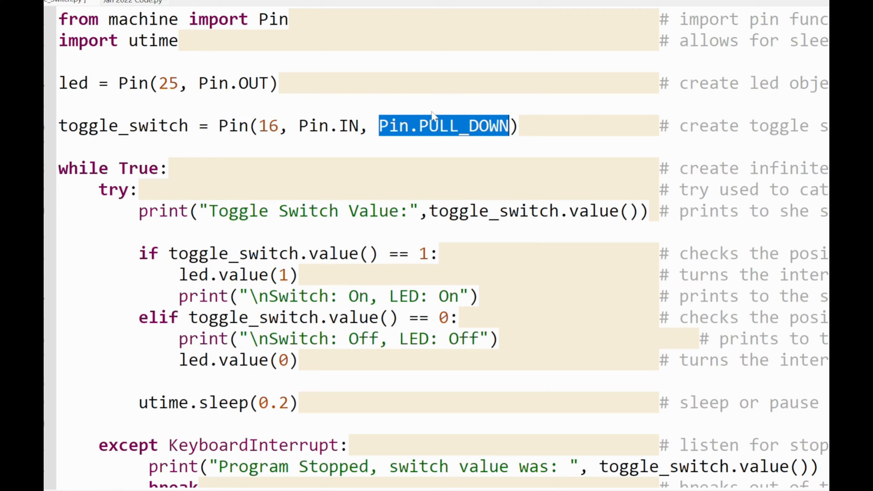
{"action": "mouse_move", "coordinate": [431, 105]}
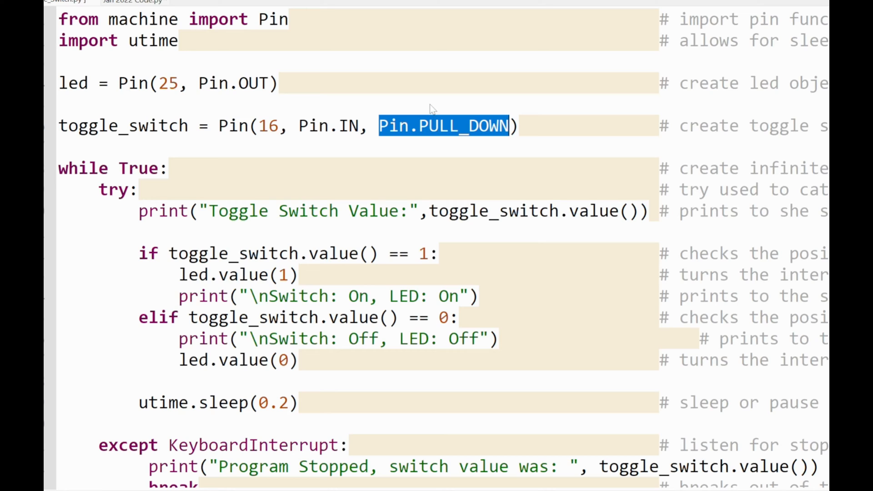
{"action": "mouse_move", "coordinate": [411, 132]}
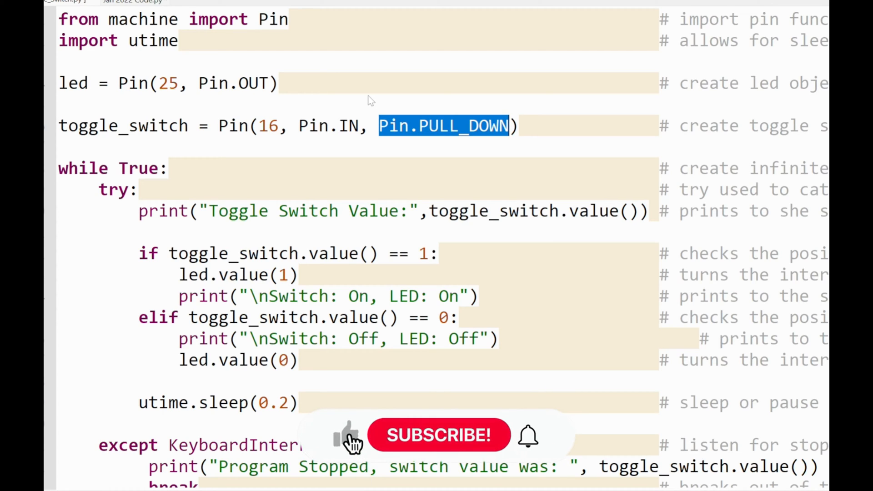
{"action": "left_click", "coordinate": [439, 436]}
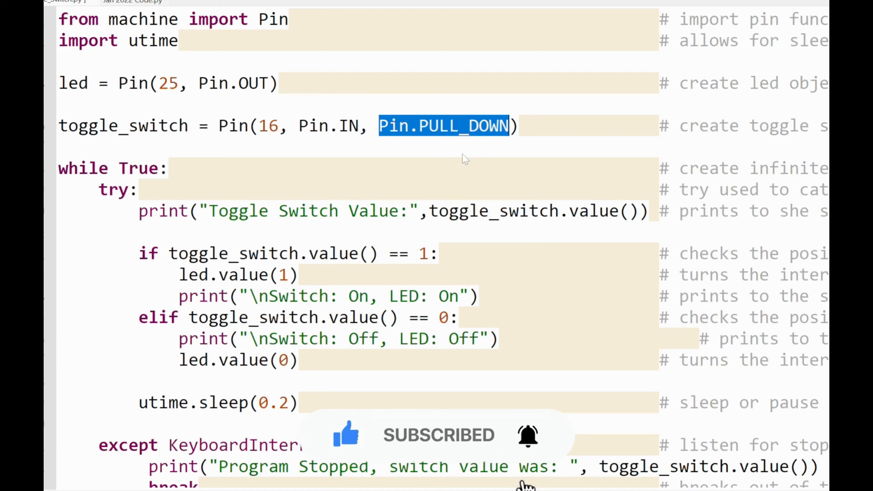
{"action": "mouse_move", "coordinate": [473, 115]}
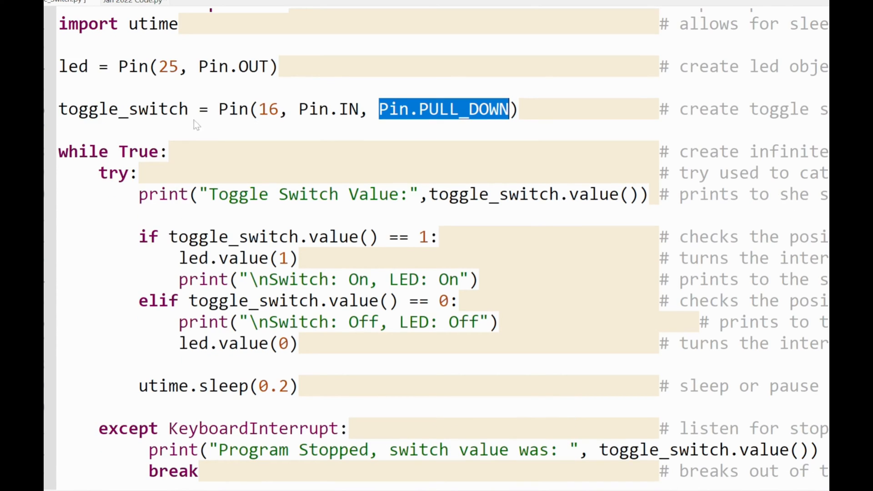
{"action": "double_click", "coordinate": [111, 152]}
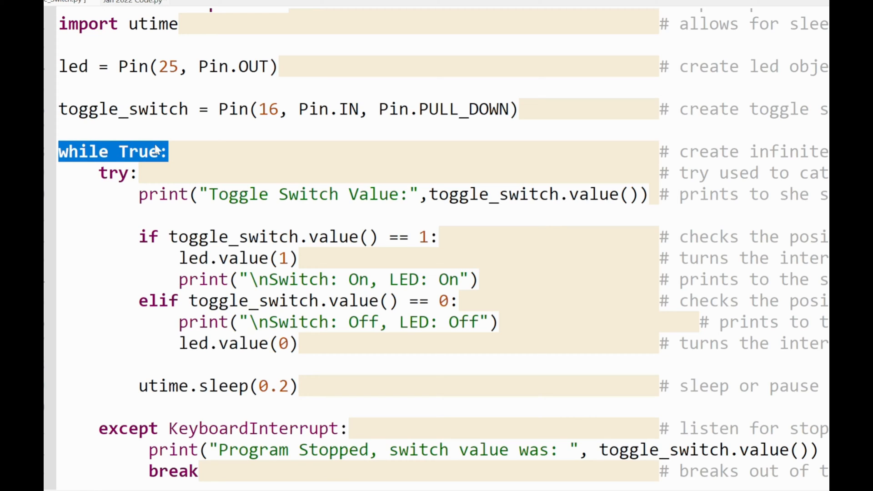
{"action": "mouse_move", "coordinate": [172, 149]}
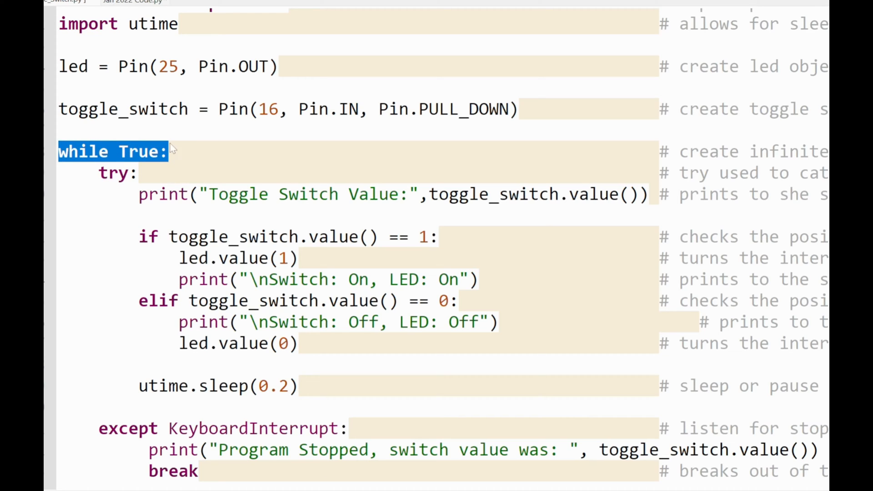
{"action": "mouse_move", "coordinate": [189, 149]}
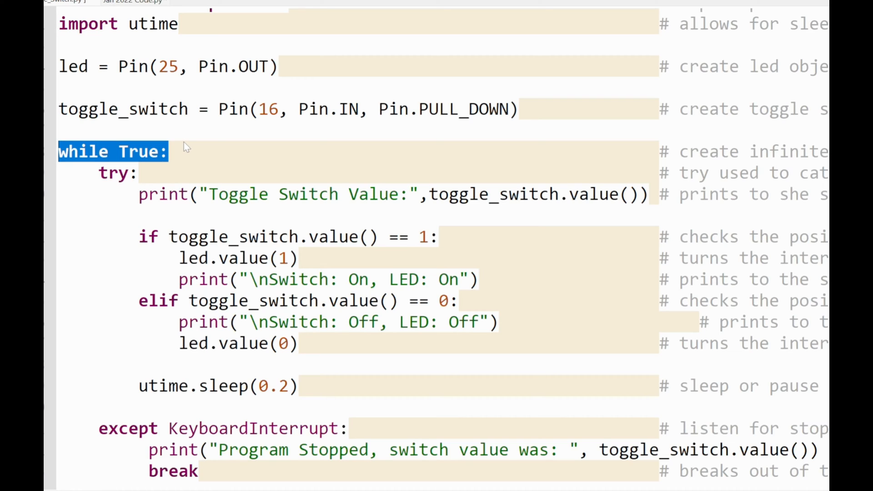
{"action": "mouse_move", "coordinate": [317, 237]}
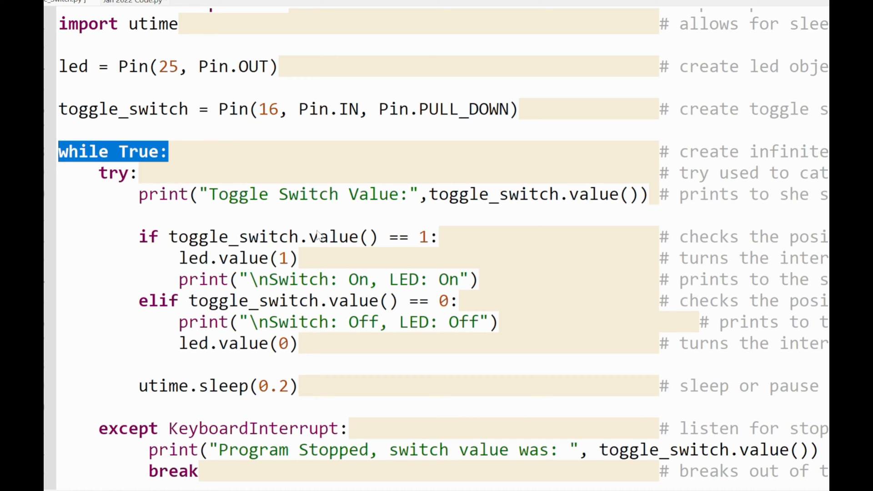
{"action": "left_click", "coordinate": [103, 172]}
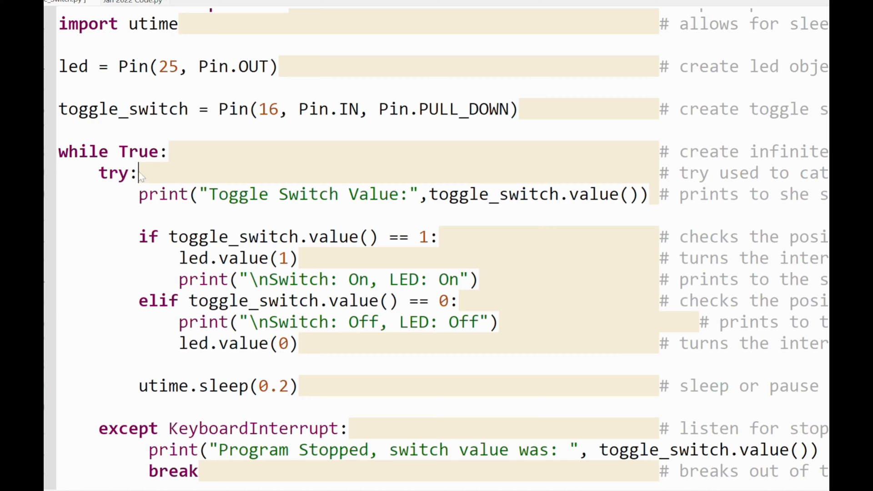
{"action": "double_click", "coordinate": [117, 173]}
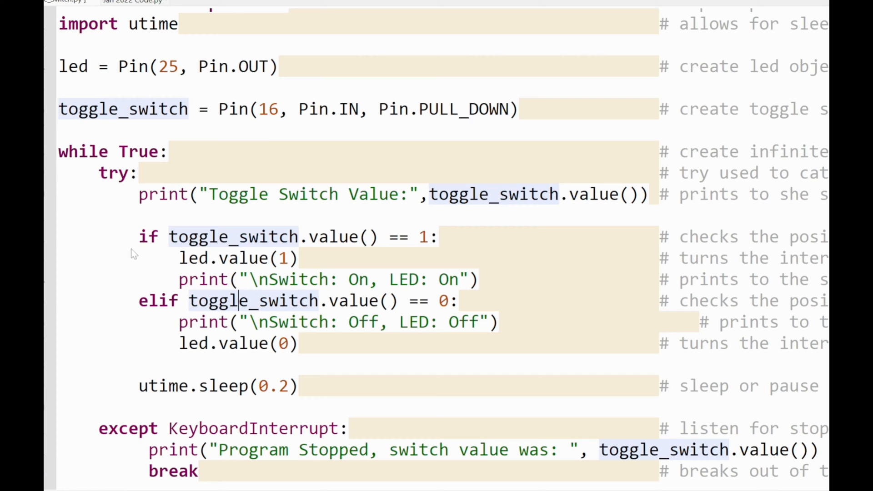
{"action": "mouse_move", "coordinate": [181, 203]}
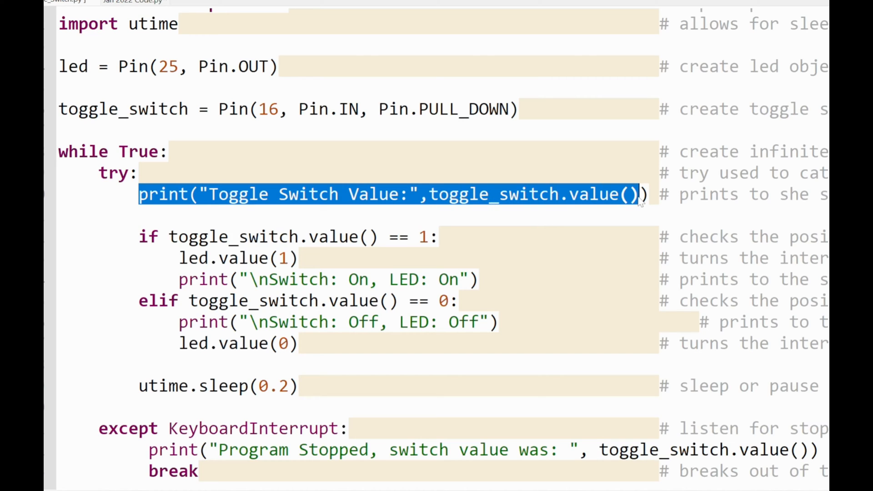
{"action": "mouse_move", "coordinate": [140, 251]}
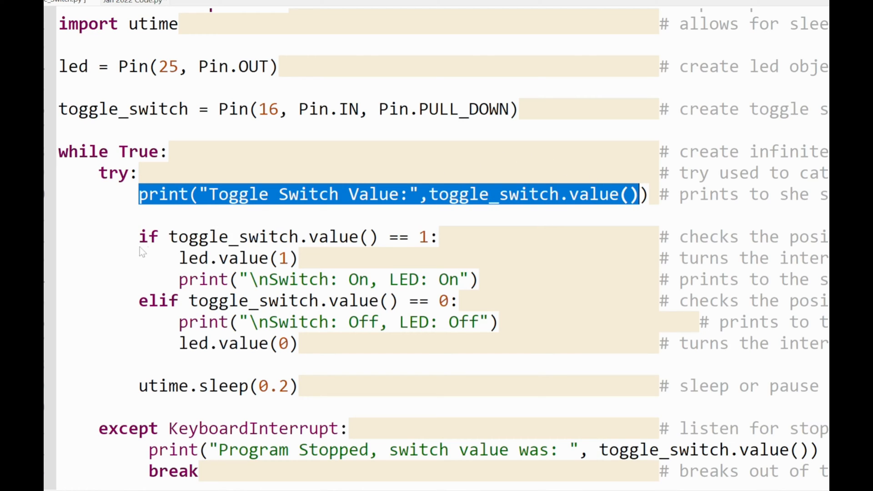
{"action": "mouse_move", "coordinate": [164, 265]}
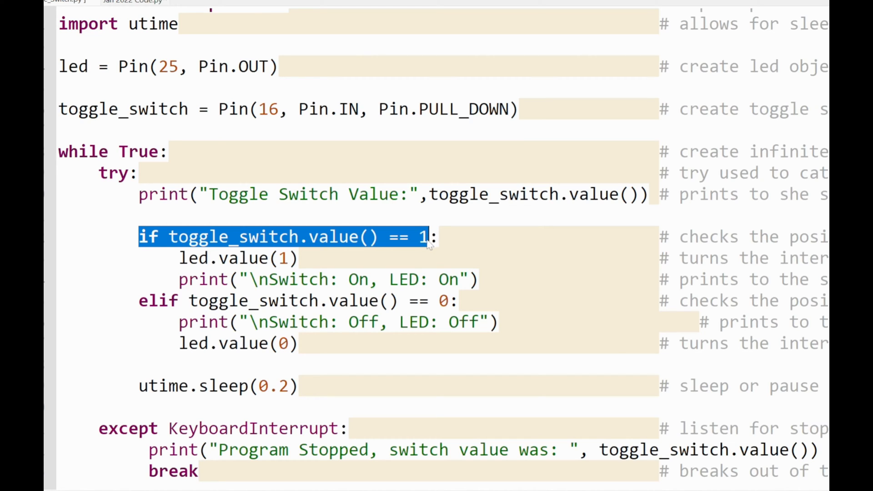
{"action": "double_click", "coordinate": [251, 258]}
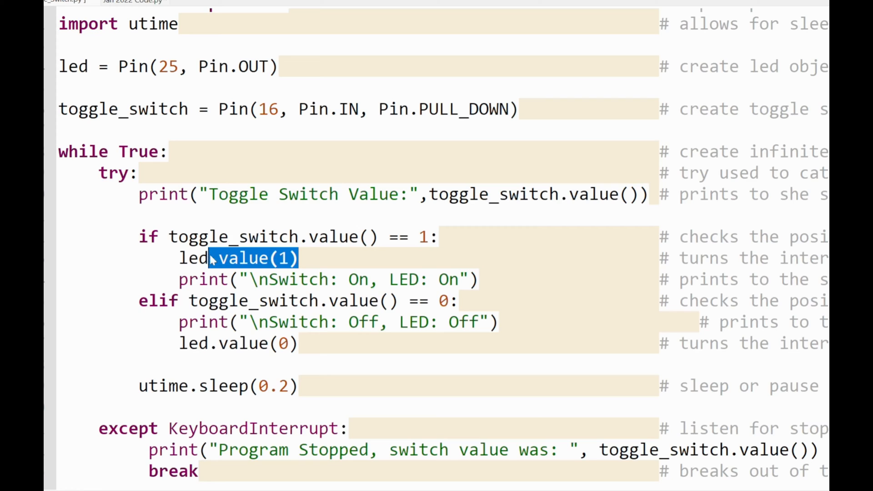
{"action": "left_click", "coordinate": [184, 279]}
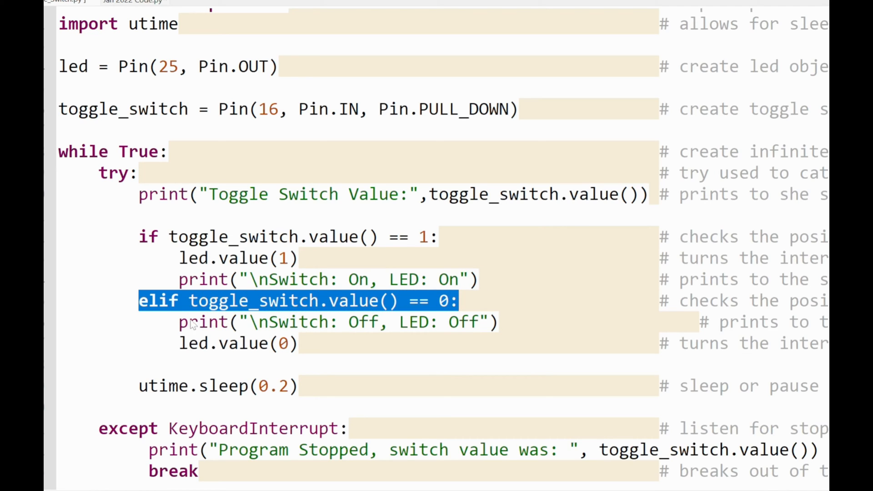
{"action": "left_click", "coordinate": [179, 322]}
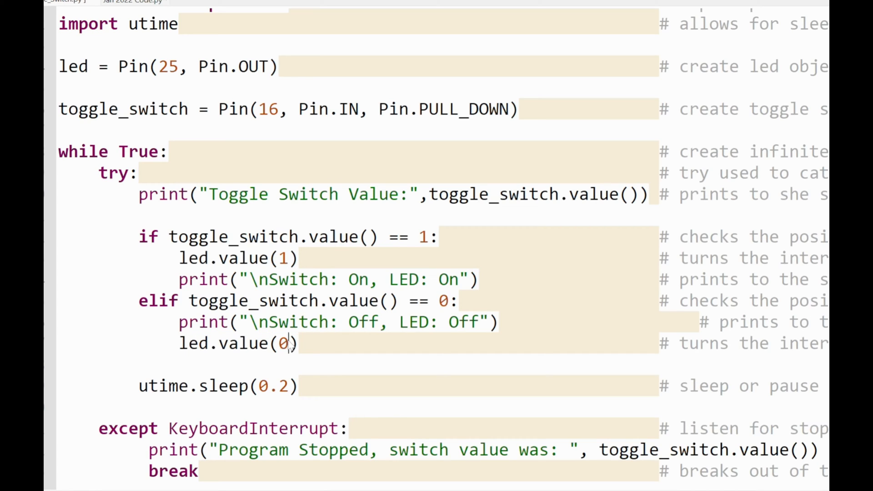
{"action": "double_click", "coordinate": [284, 343]}
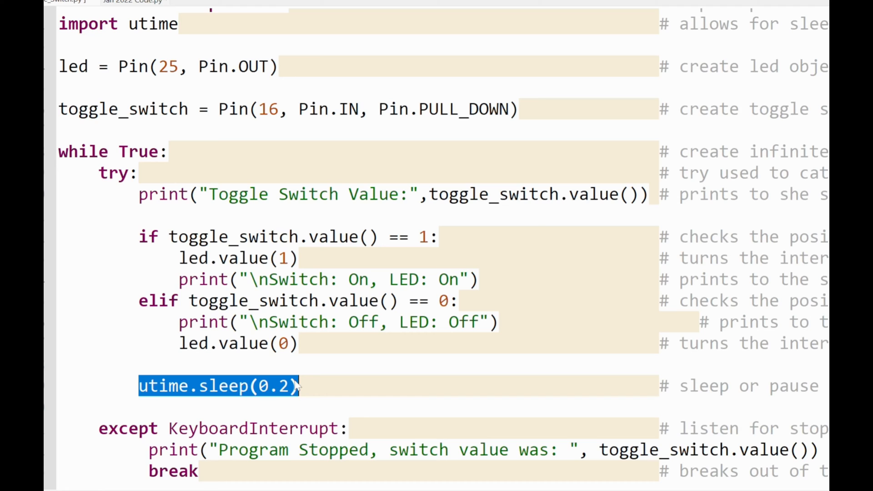
{"action": "scroll", "scroll_direction": "down", "scroll_amount": 3}
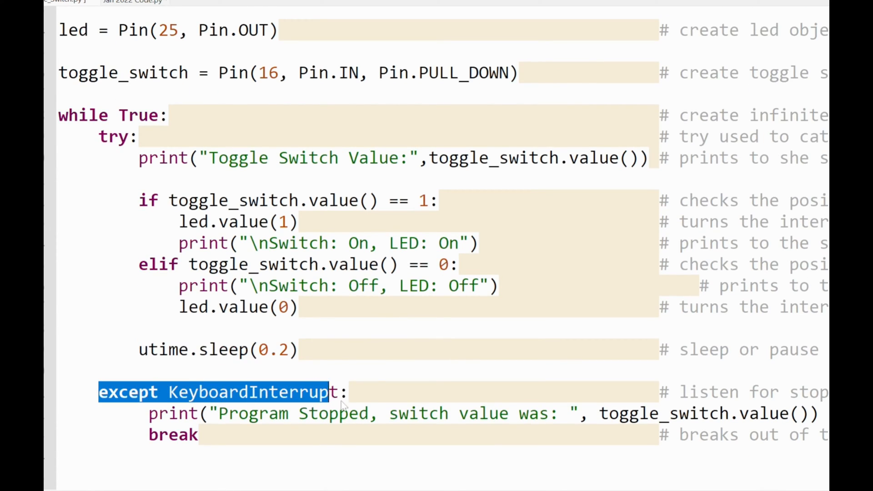
{"action": "left_click", "coordinate": [349, 390]}
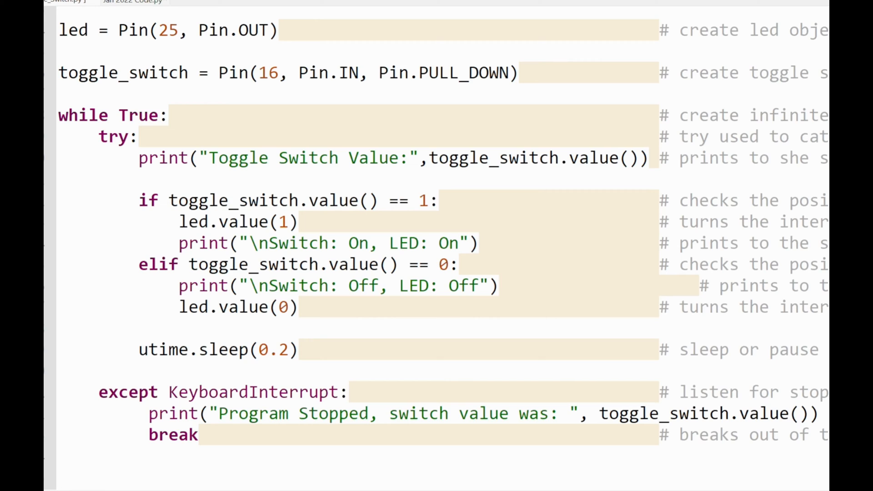
{"action": "left_click", "coordinate": [348, 391]}
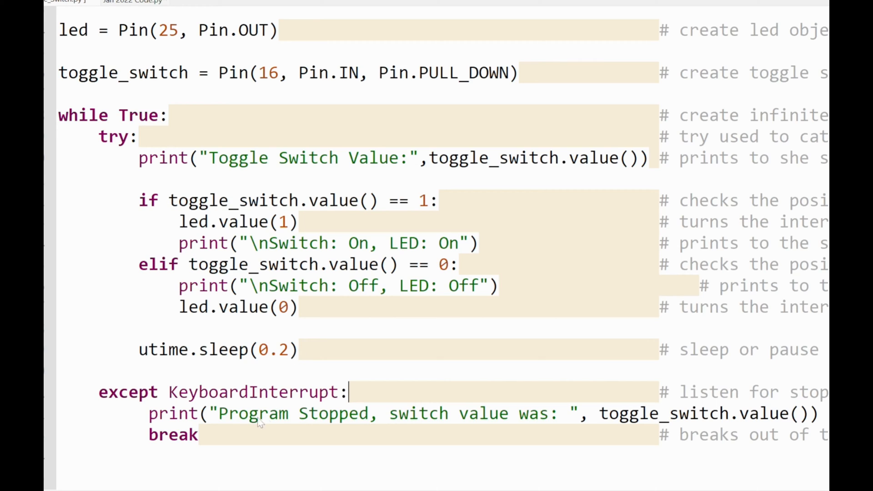
{"action": "mouse_move", "coordinate": [162, 412]}
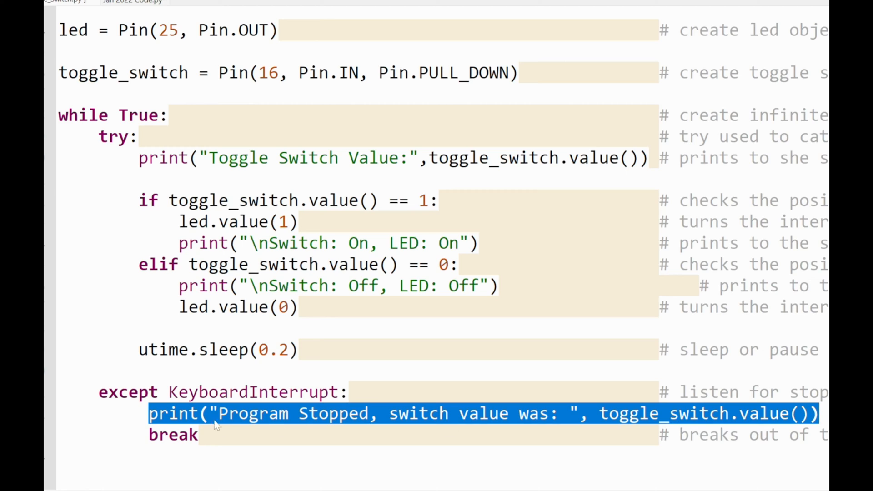
{"action": "mouse_move", "coordinate": [618, 418]}
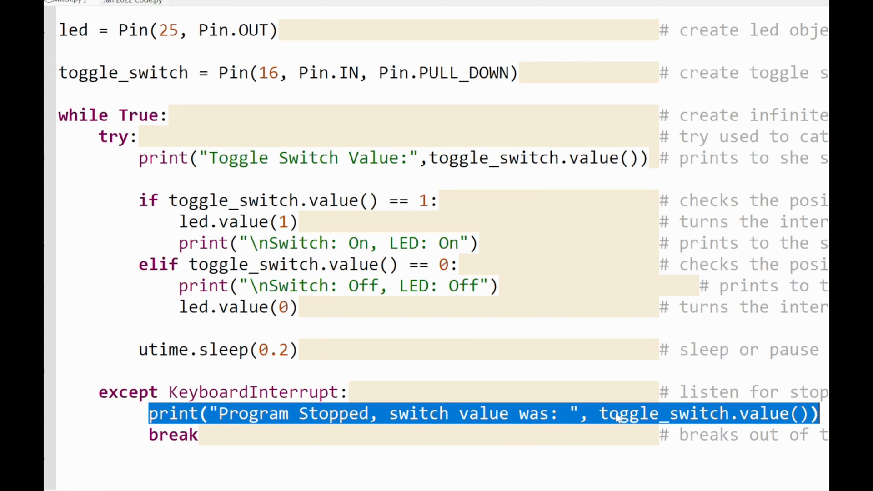
{"action": "double_click", "coordinate": [693, 412]}
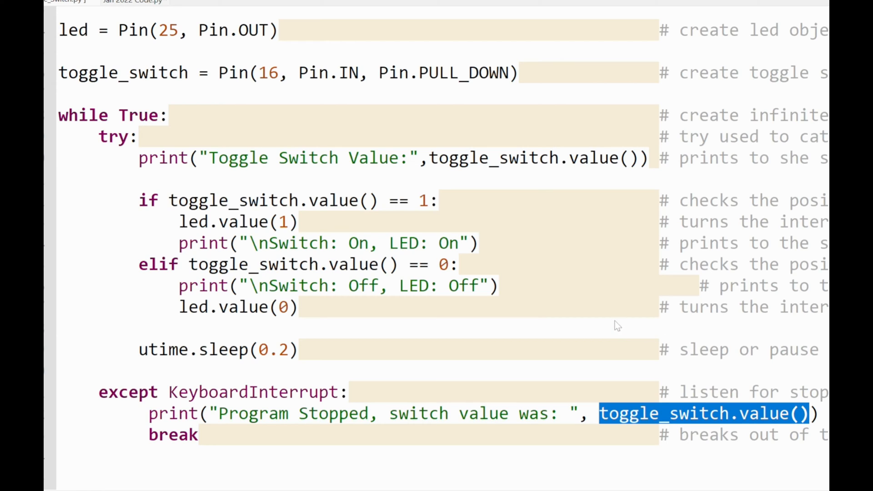
{"action": "mouse_move", "coordinate": [683, 423]}
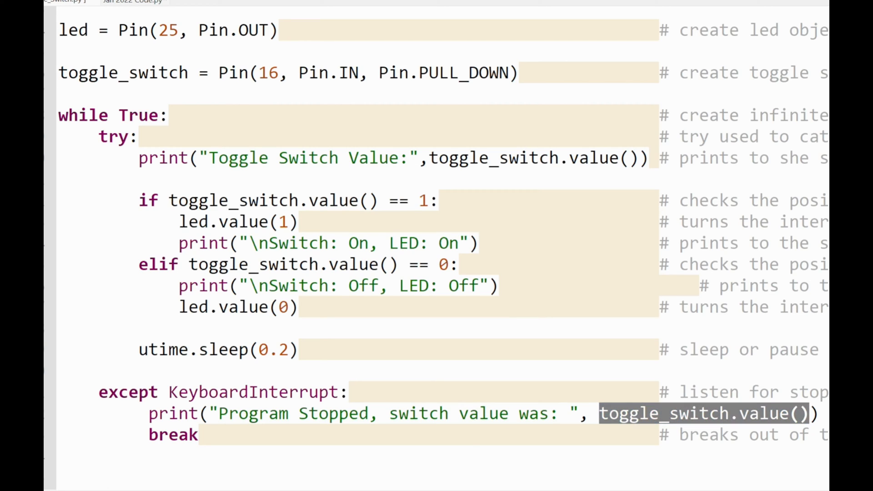
{"action": "mouse_move", "coordinate": [199, 437]}
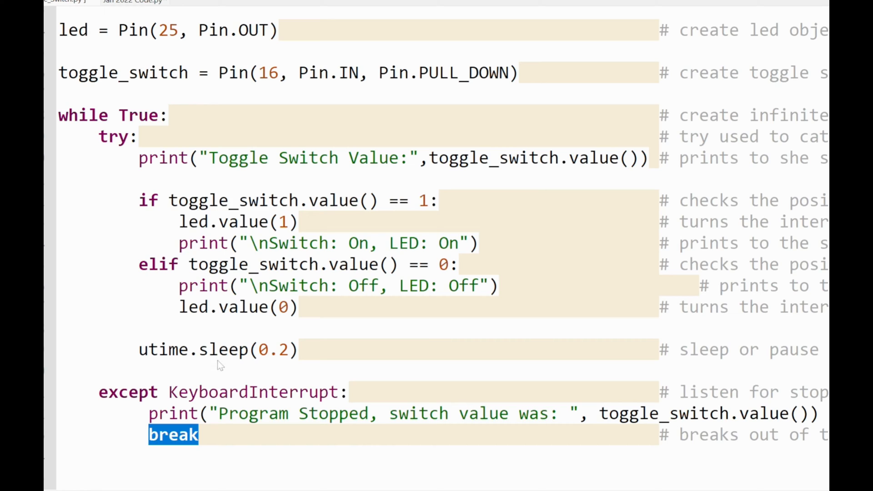
{"action": "mouse_move", "coordinate": [140, 304]}
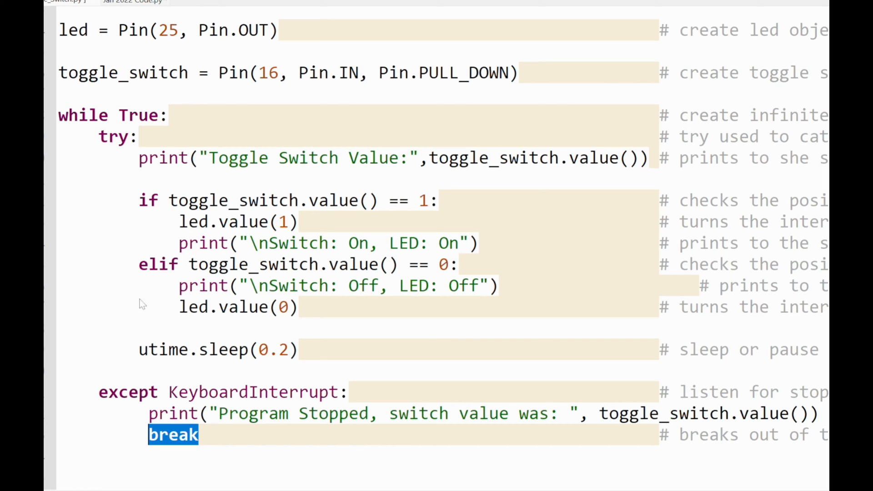
{"action": "mouse_move", "coordinate": [168, 321]}
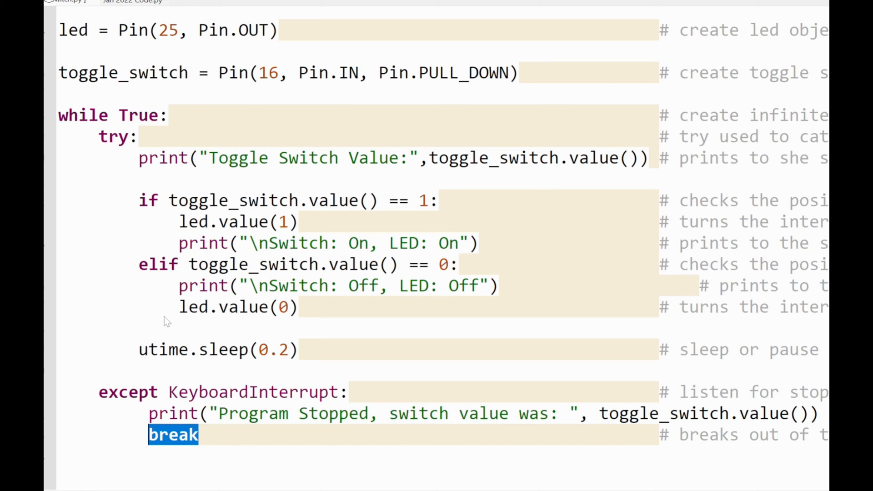
{"action": "mouse_move", "coordinate": [289, 344]}
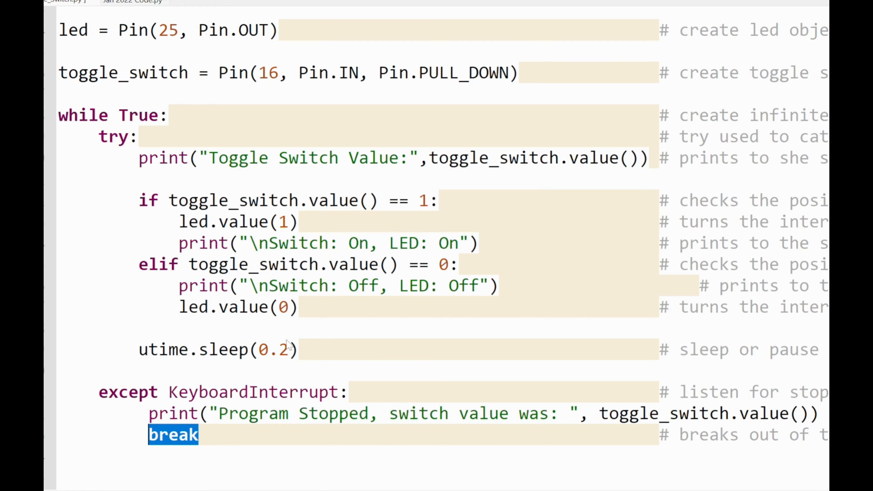